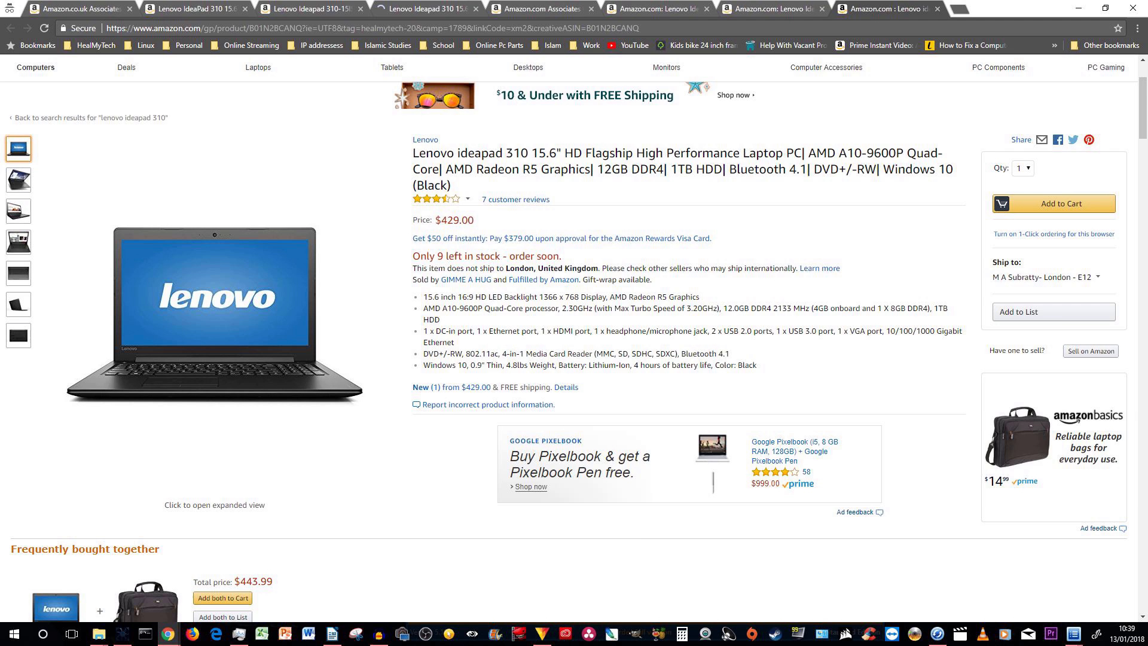
- Switch to the lenovo.com tab showing the official IdeaPad 310 (15") product page
{"action": "left_click", "coordinate": [874, 8]}
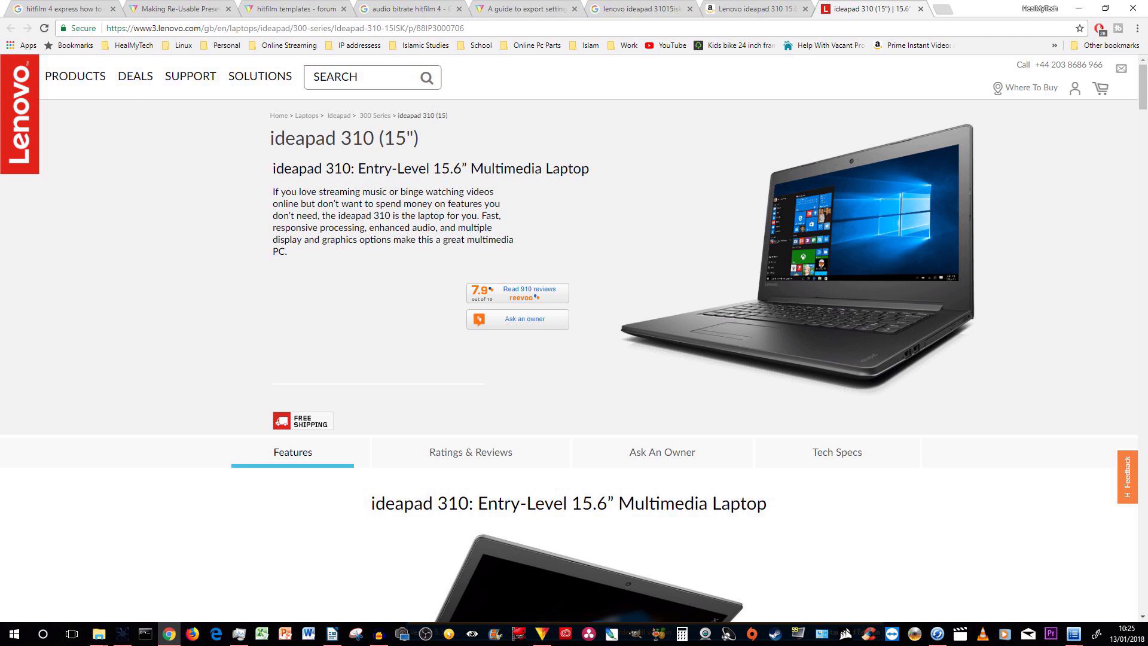